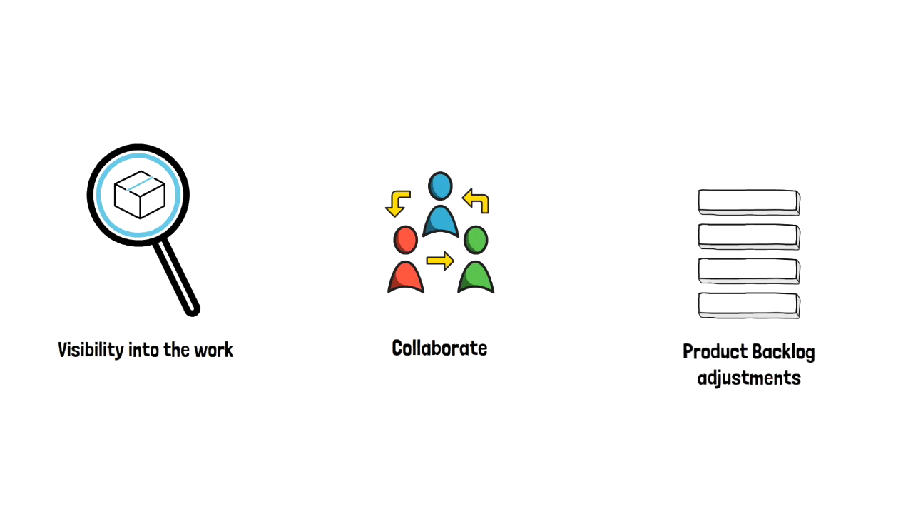
scroll("down", 3)
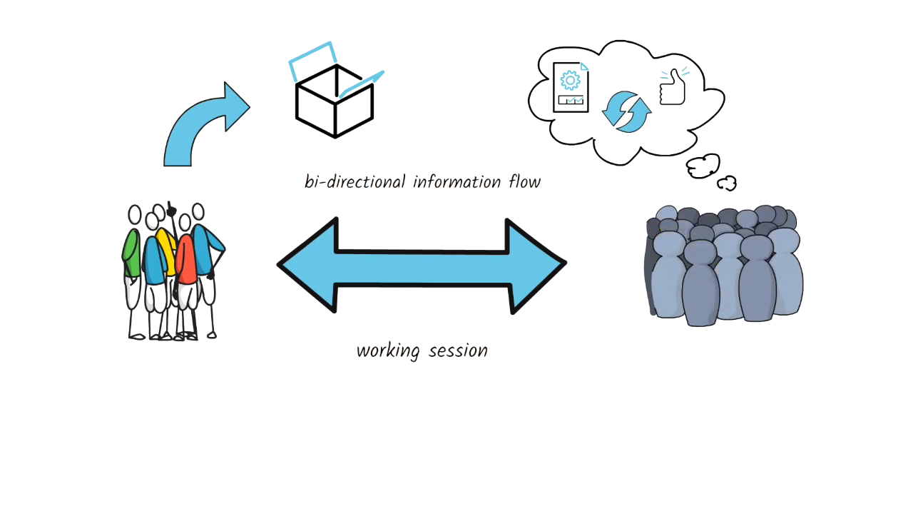
scroll("down", 3)
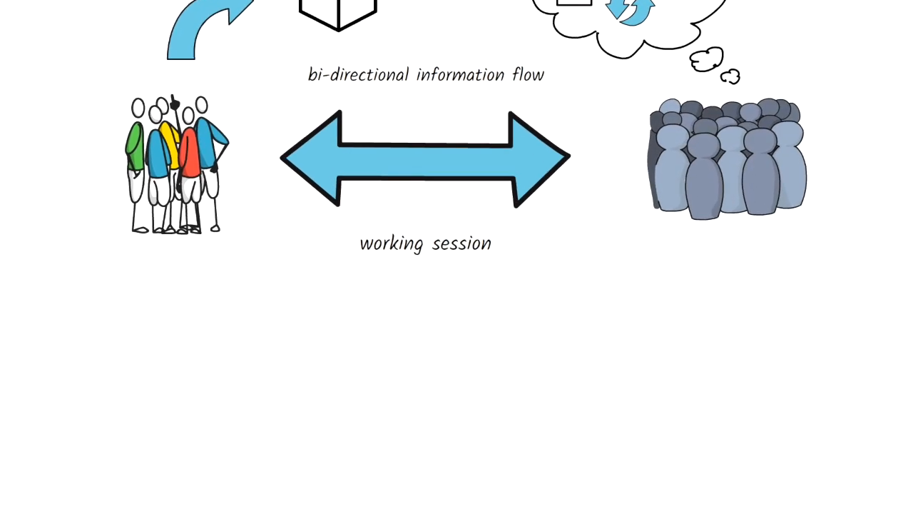